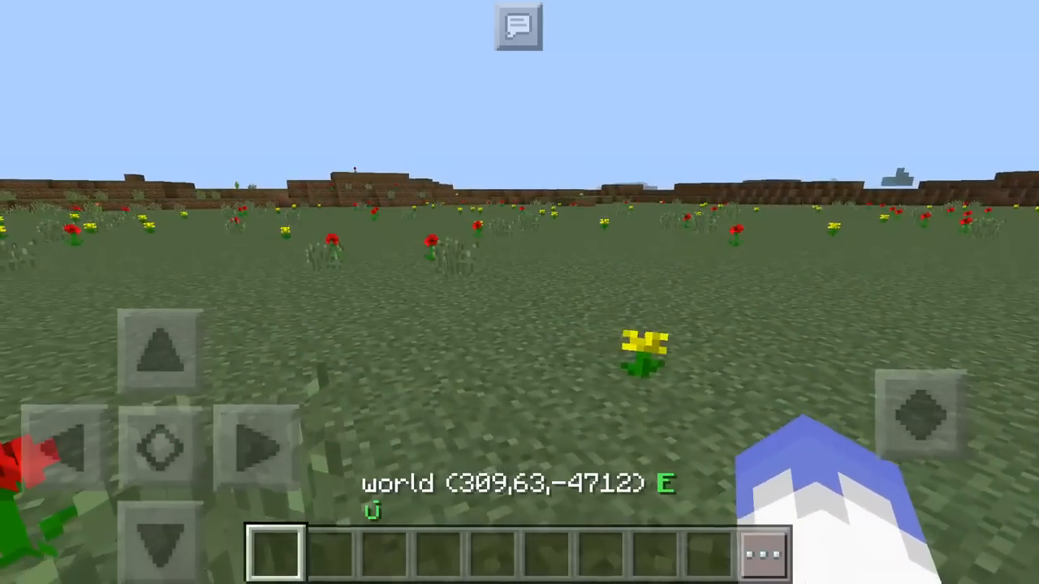
# Bring up the chat and start entering the /killrate command in the message field
pyautogui.click(519, 27)
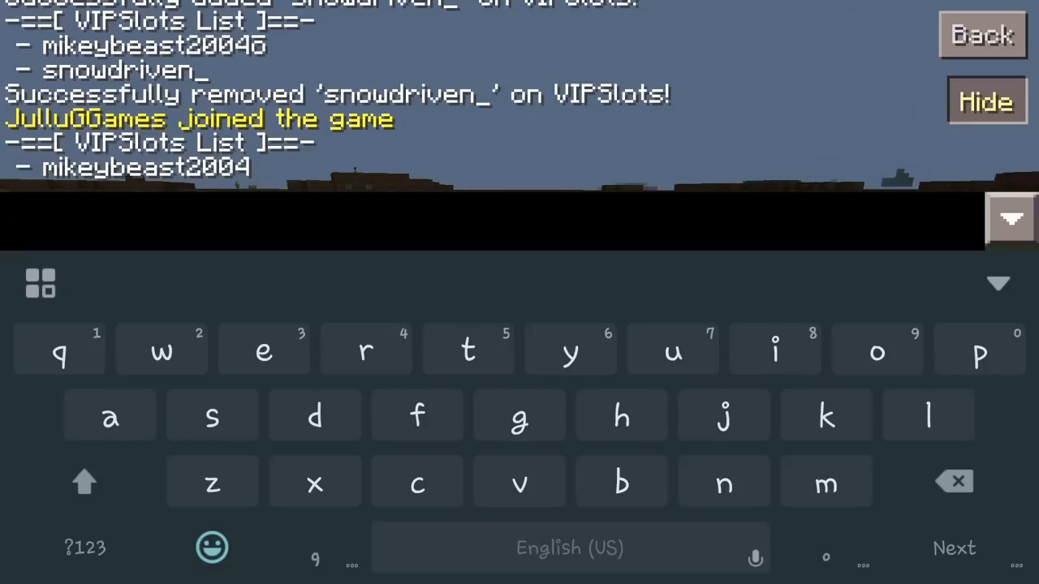
pyautogui.click(85, 548)
pyautogui.write('/killrate')
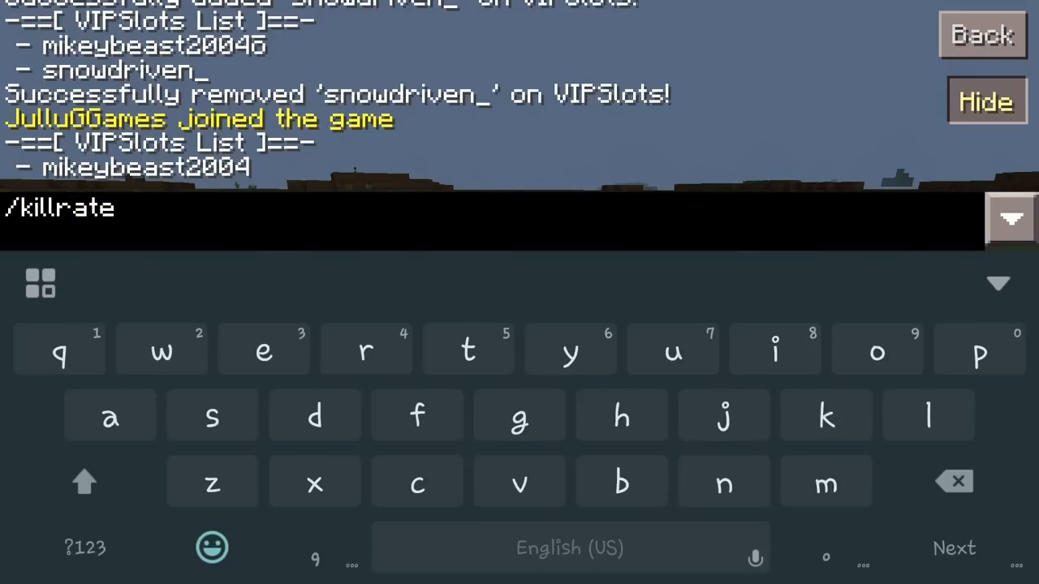
# Send /killrate so chat shows deaths 10, player 6, points 600, kdratio 0.6
pyautogui.press('Enter')
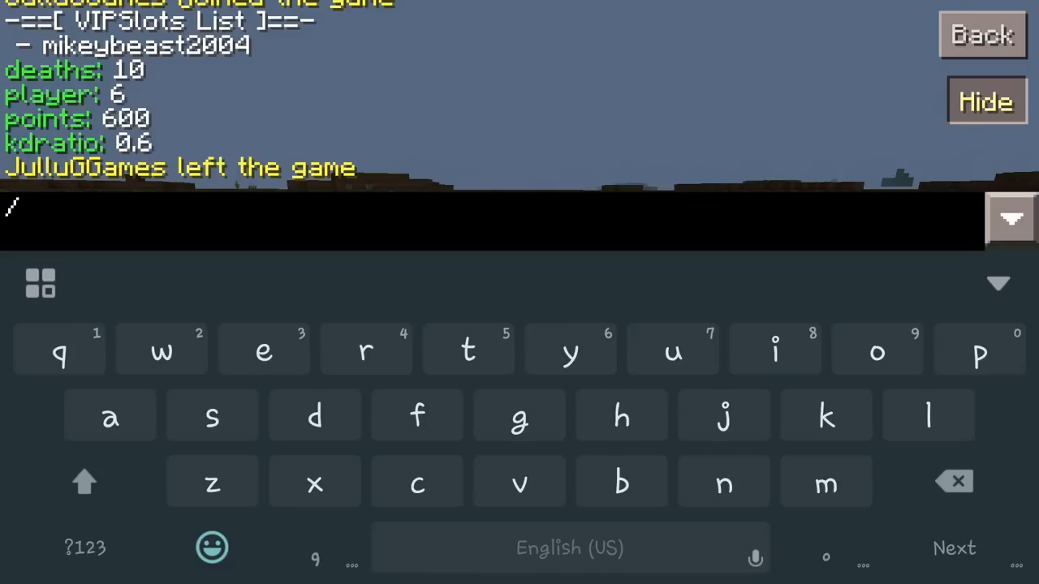
# Run /killrate top to list the top five players by points, then return to the world
pyautogui.write('killr')
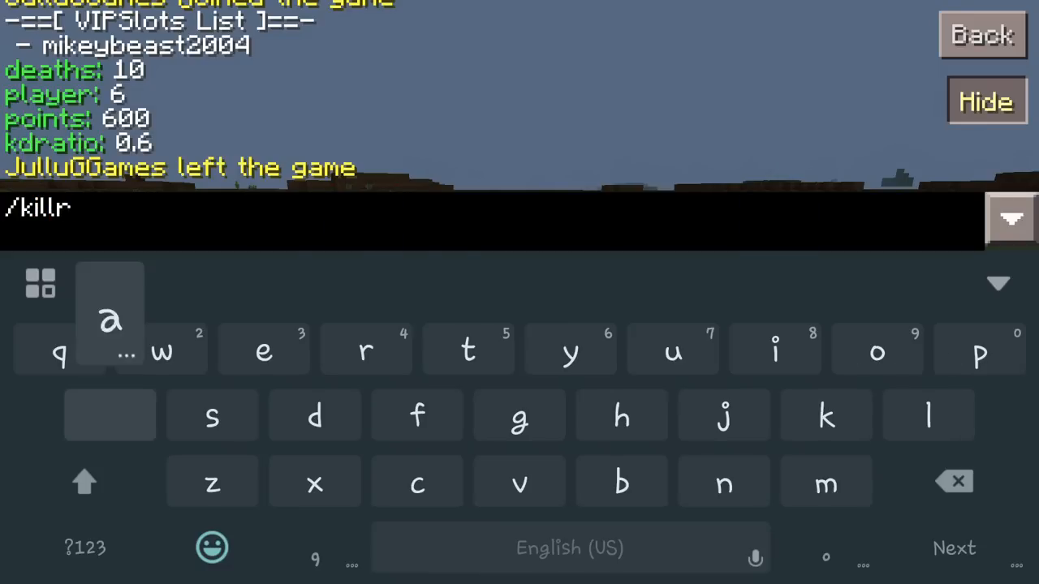
pyautogui.write('ate top')
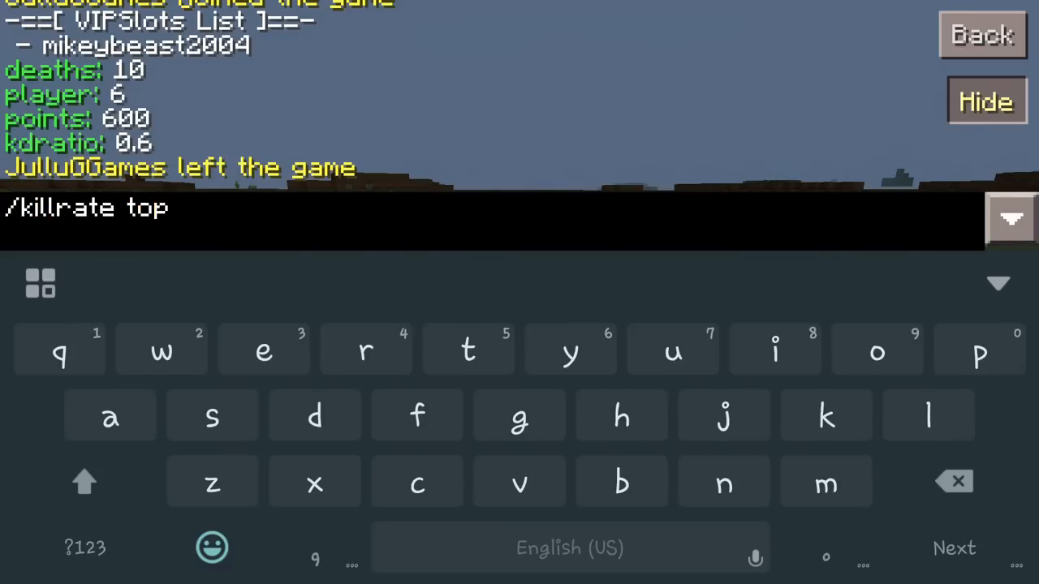
pyautogui.press('Enter')
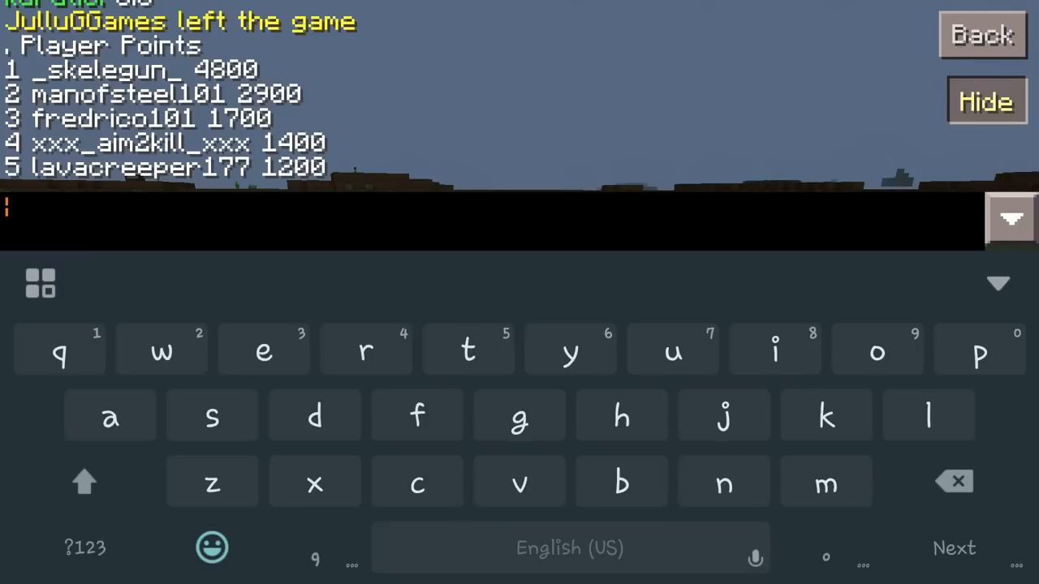
pyautogui.click(985, 100)
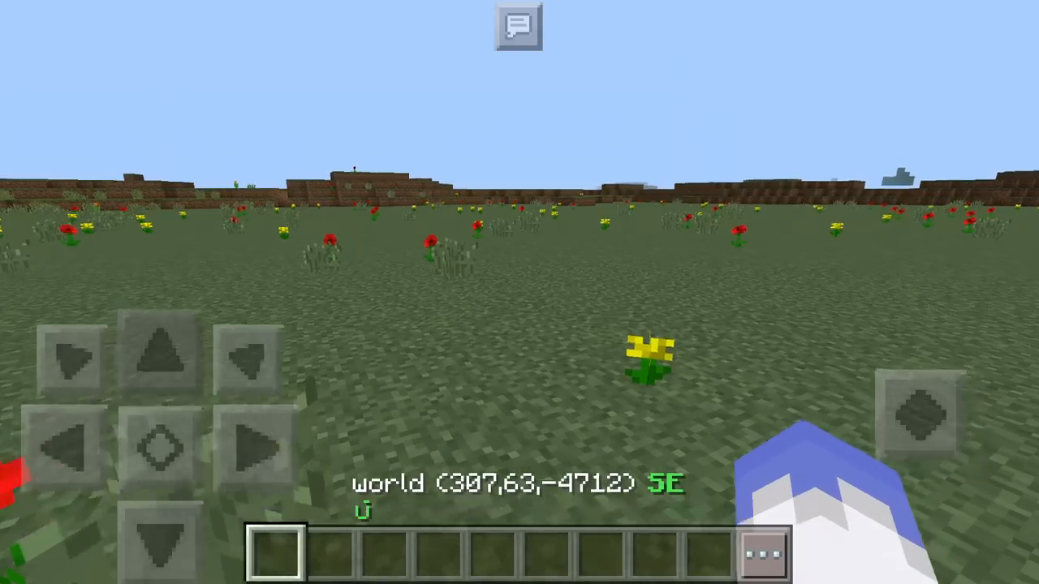